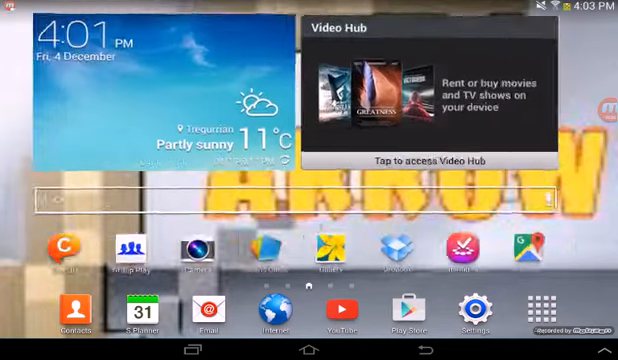
scroll("left", 3)
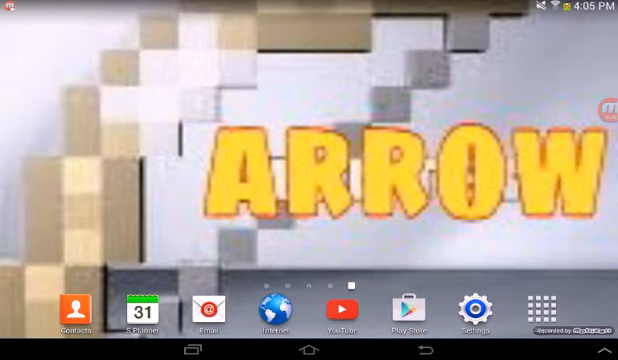
scroll("left", 3)
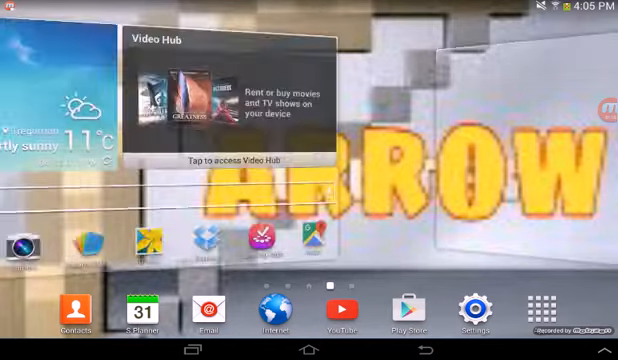